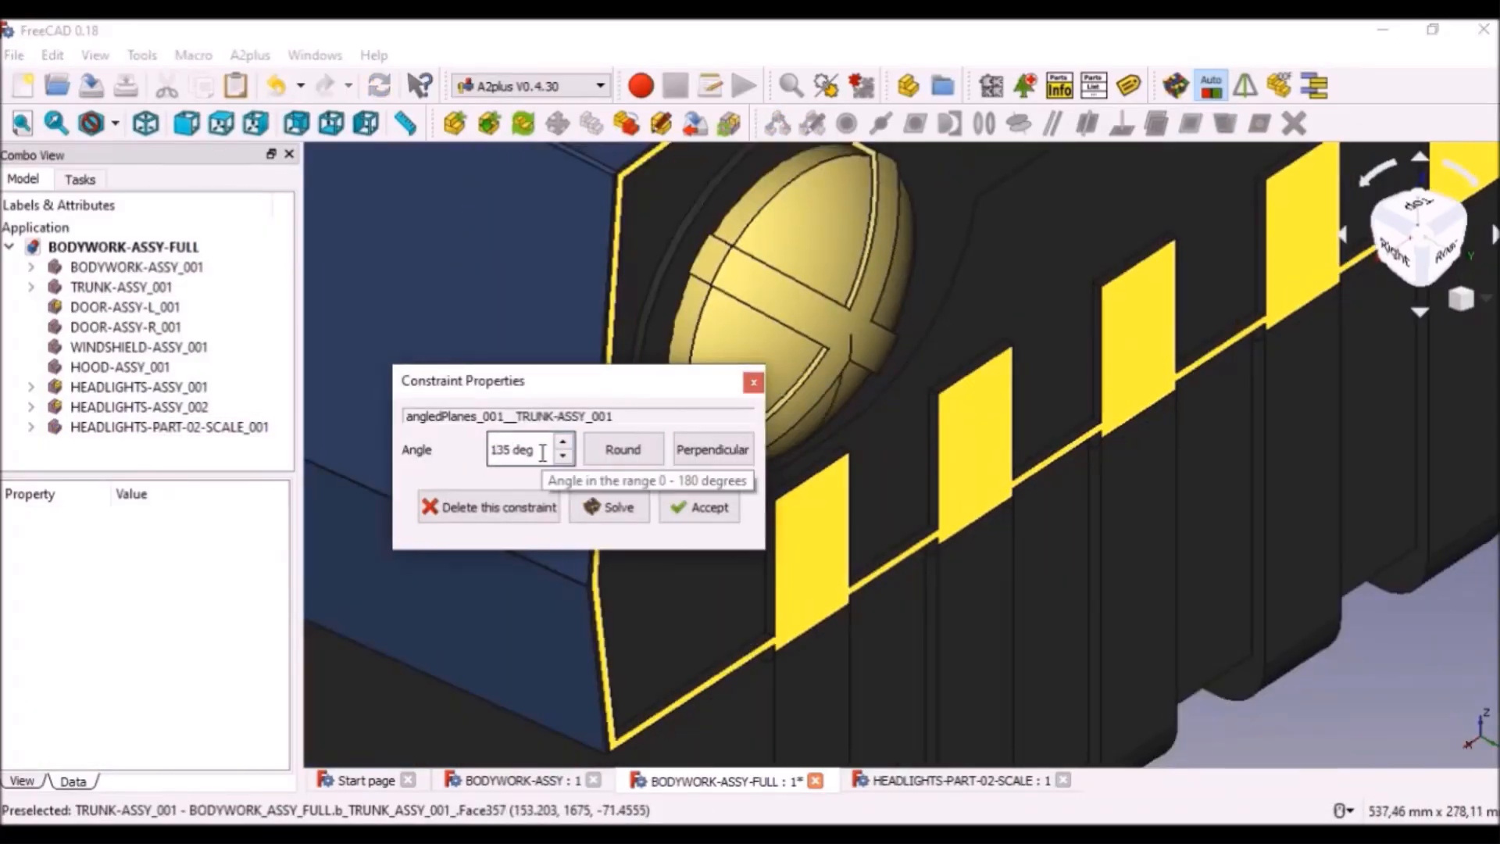
# Step: Accept the 135 deg angledPlanes constraint and bring in a second HEADLIGHTS-PART-02-SCALE part
pyautogui.click(700, 506)
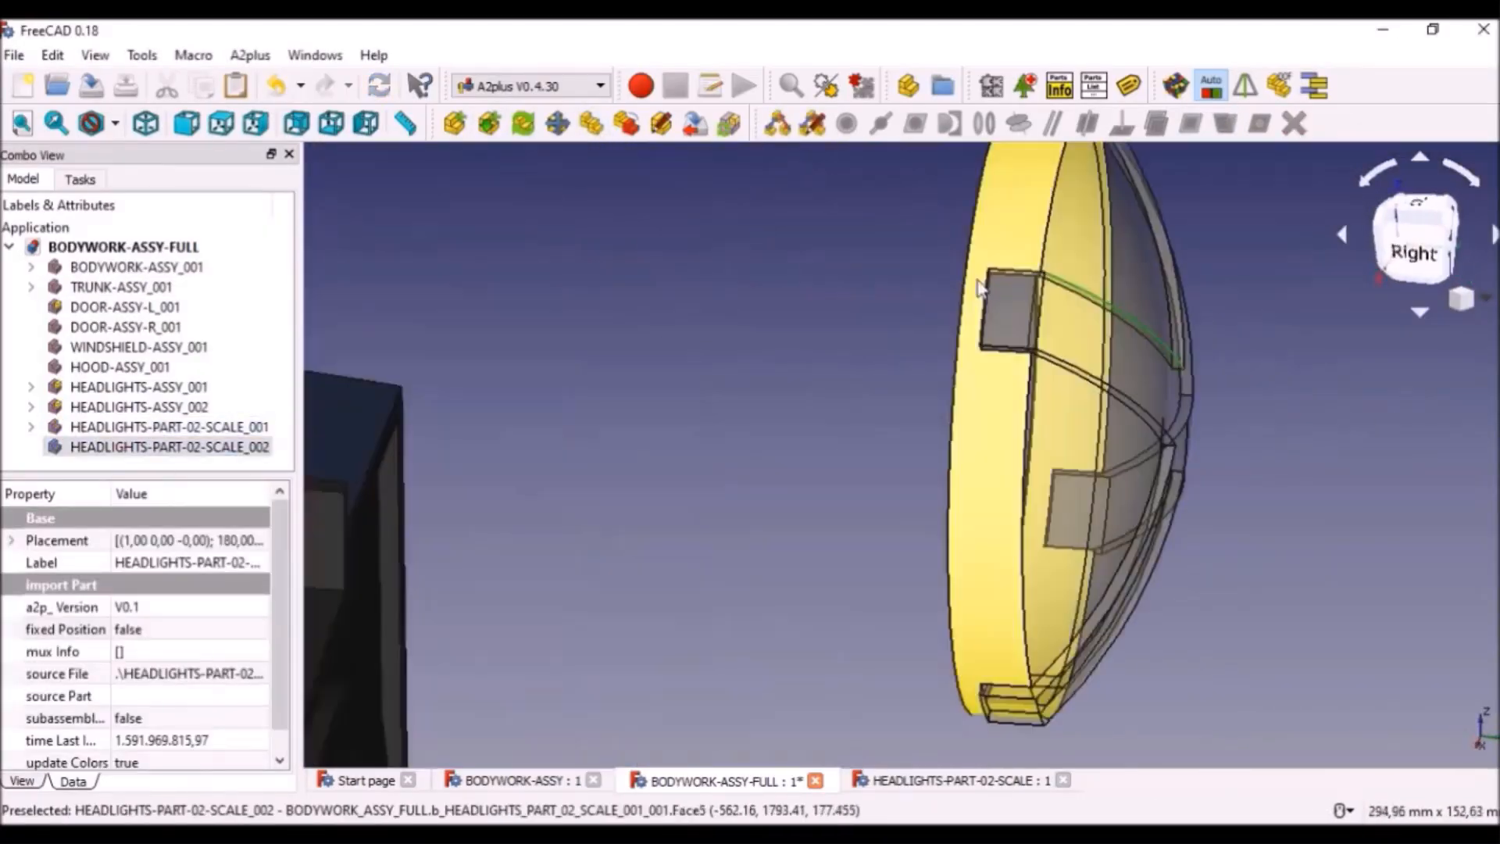